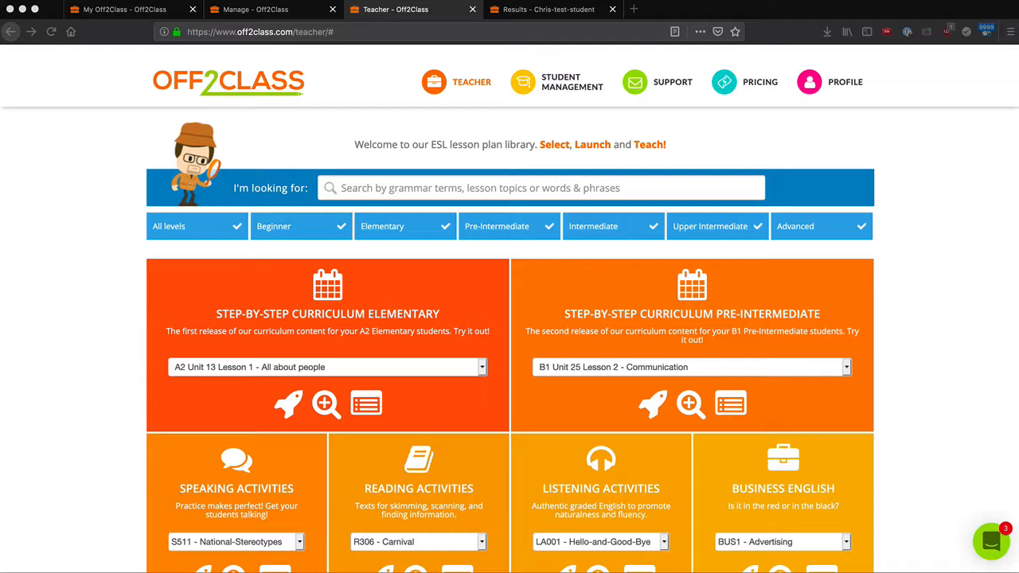
pyautogui.moveTo(943, 207)
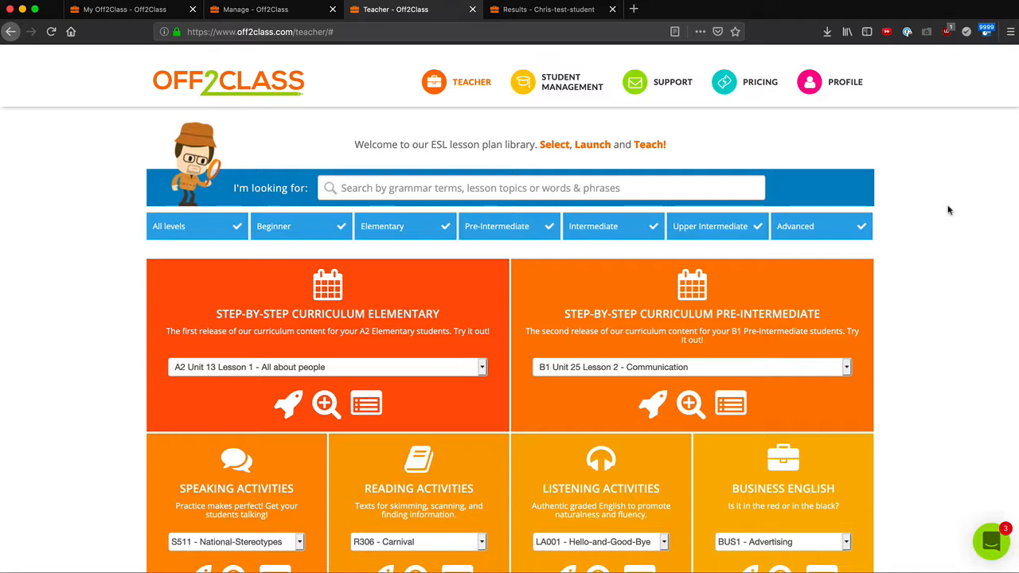
# Select A2 Unit 14 Lesson 3 - What we do as the Elementary curriculum lesson.
pyautogui.click(481, 366)
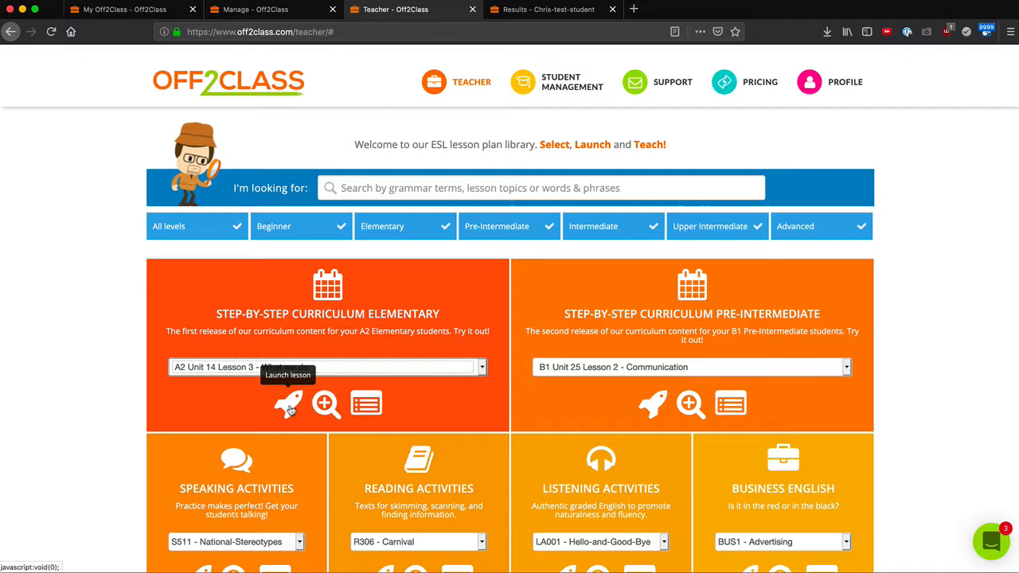
# Launch Unit 14 Lesson 3 and enroll the test student as an individual student.
pyautogui.click(289, 404)
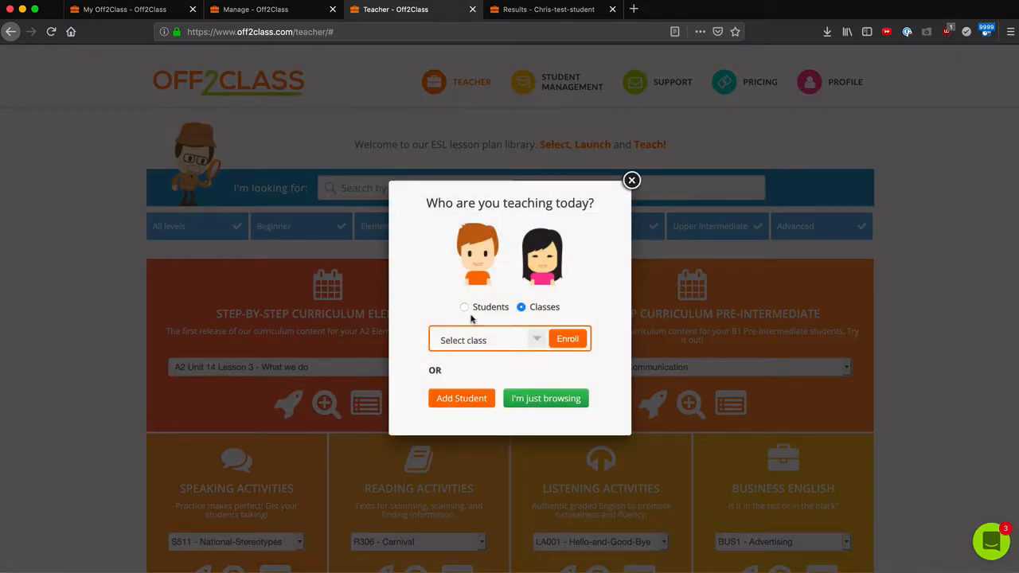
pyautogui.click(465, 306)
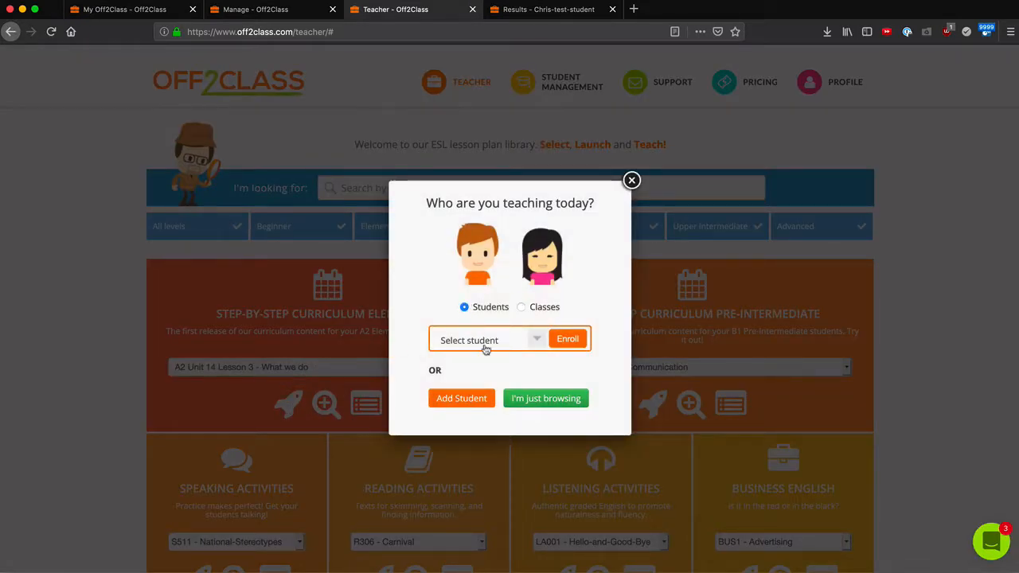
pyautogui.click(487, 339)
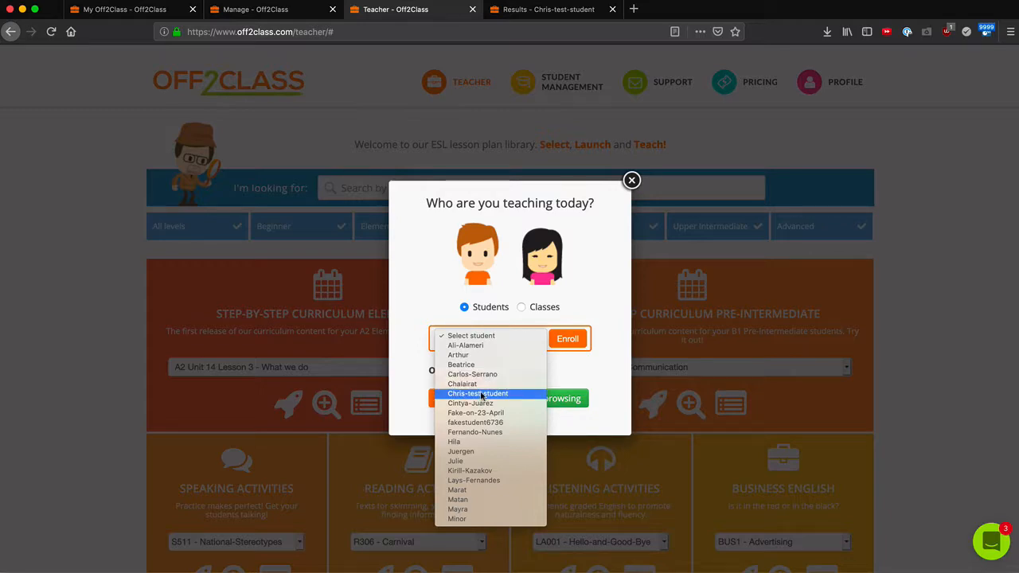
pyautogui.click(567, 338)
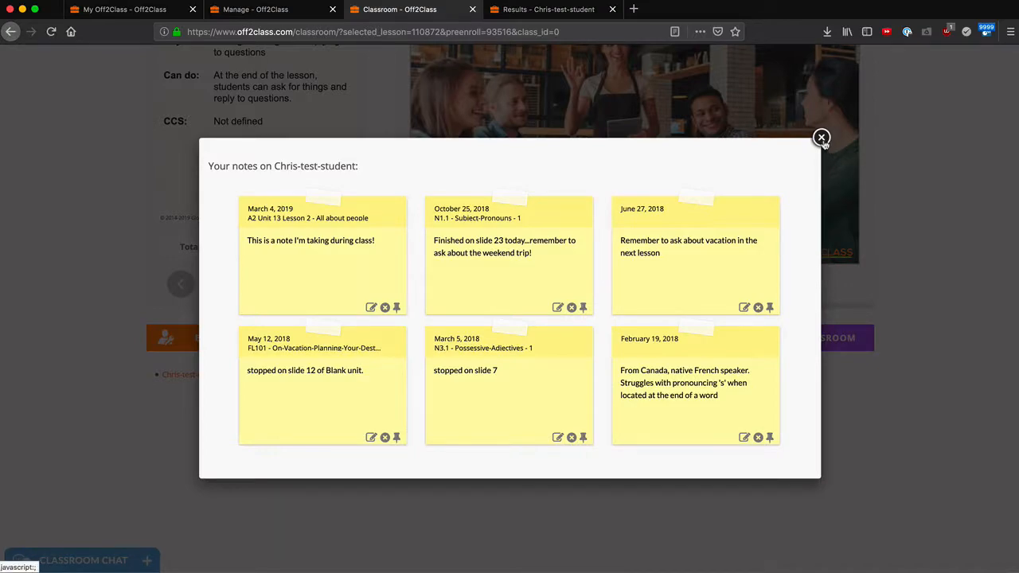
# Dismiss the student notes and close the classroom to return to the library.
pyautogui.click(822, 137)
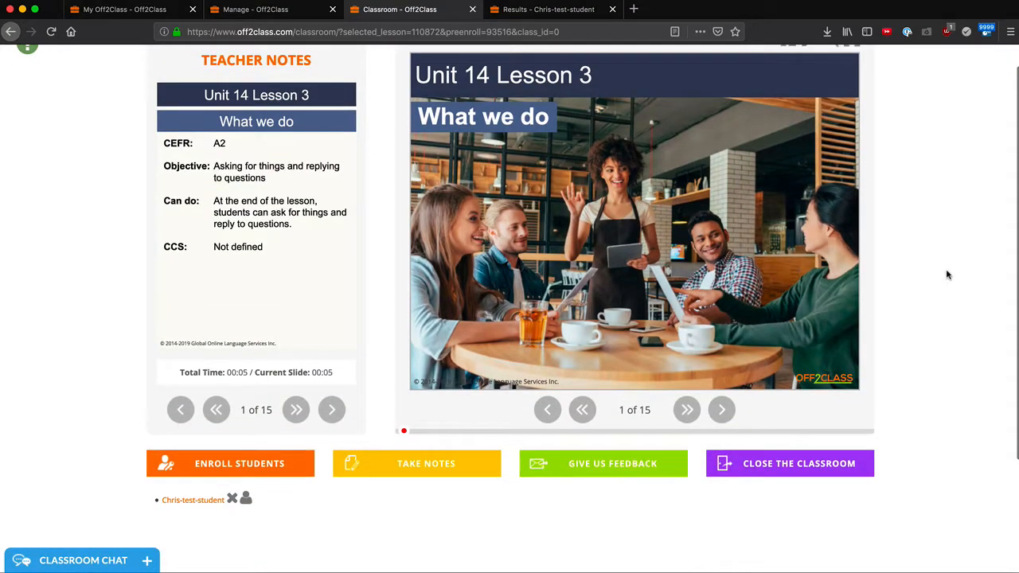
pyautogui.click(790, 464)
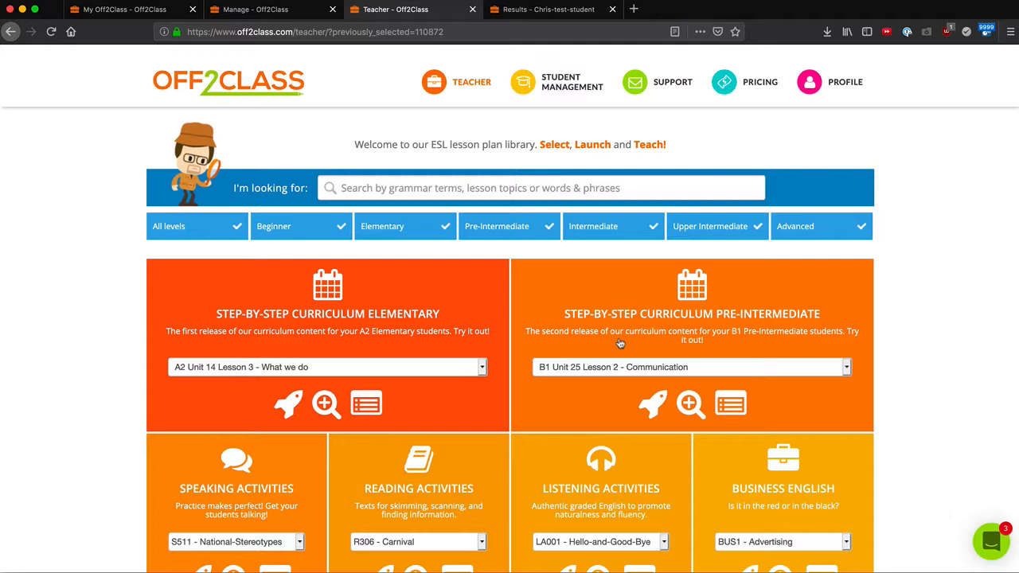
pyautogui.moveTo(682, 373)
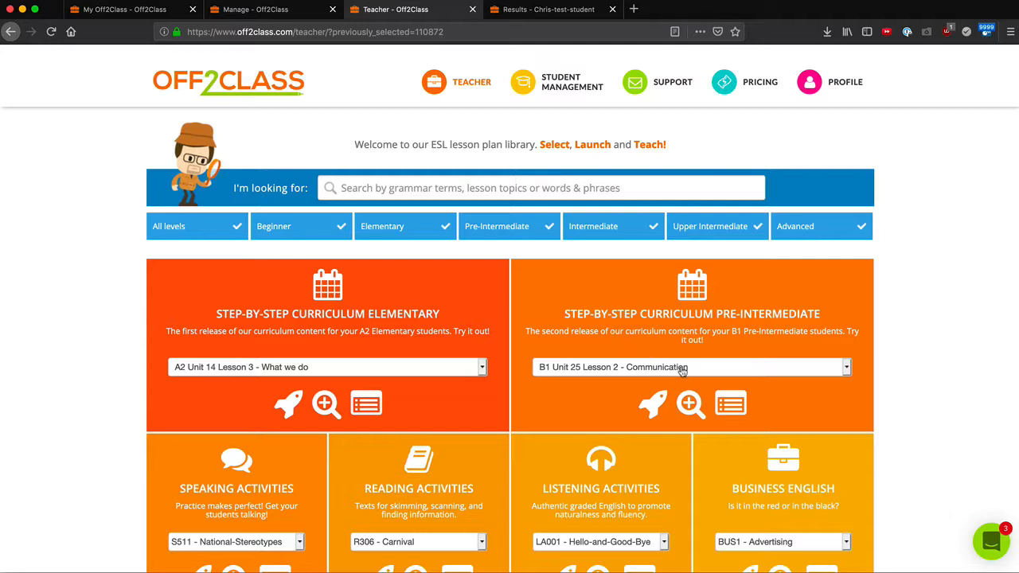
# Launch B1 Unit 26 Lesson 3 - Tourism from the Pre-Intermediate list while just browsing.
pyautogui.click(692, 366)
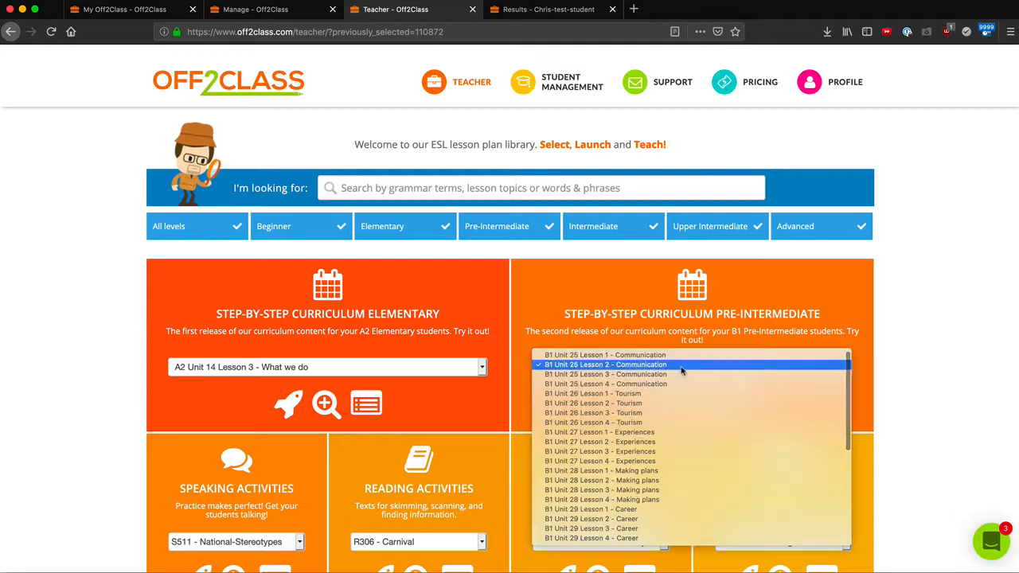
pyautogui.click(606, 375)
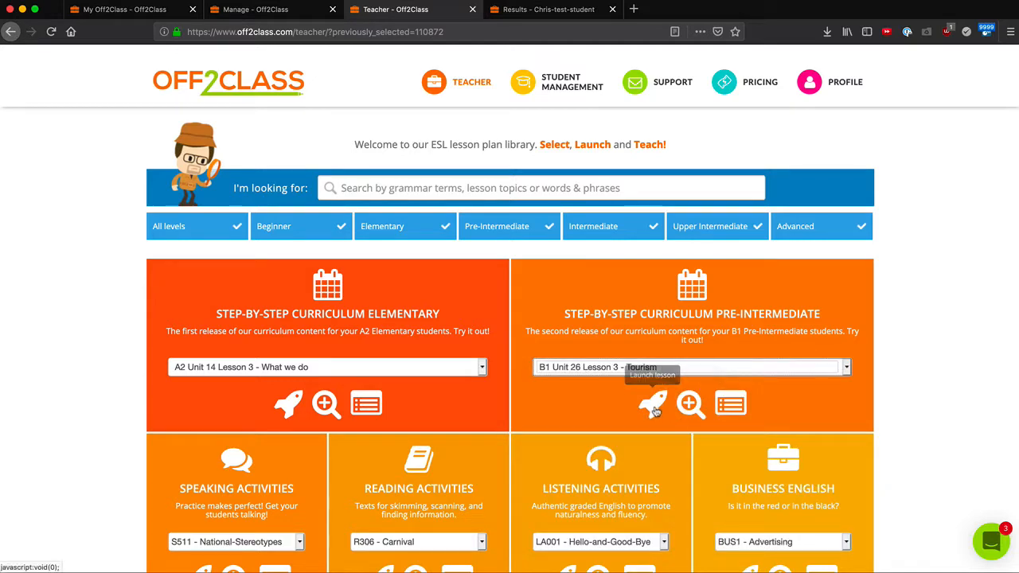
pyautogui.moveTo(653, 405)
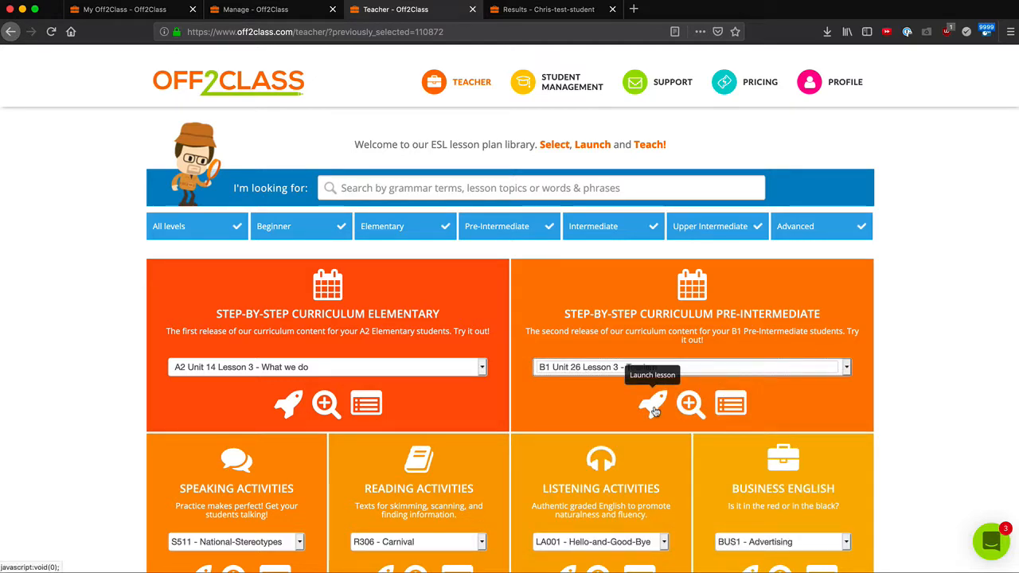
pyautogui.click(653, 405)
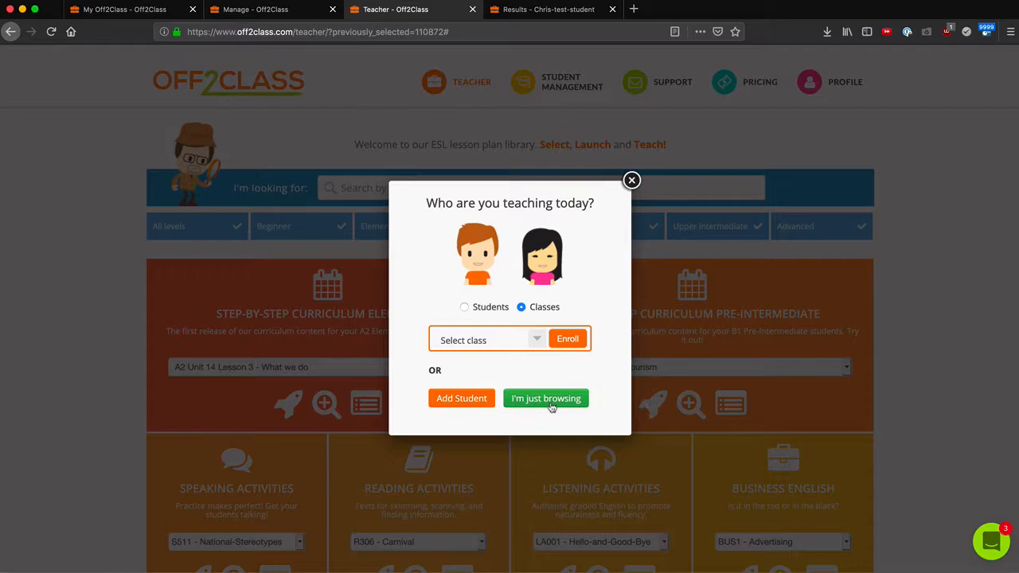
pyautogui.click(545, 398)
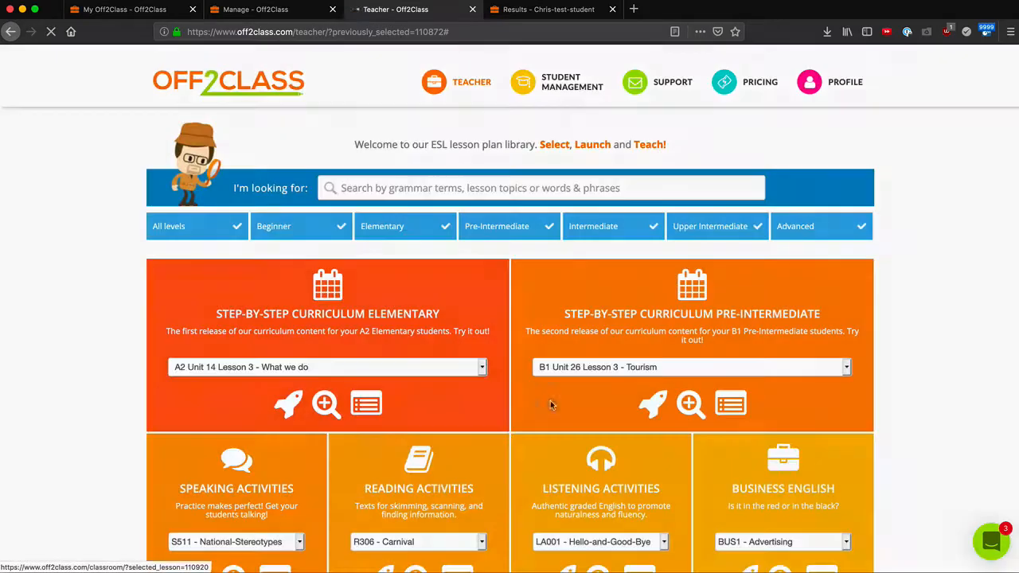
pyautogui.click(653, 405)
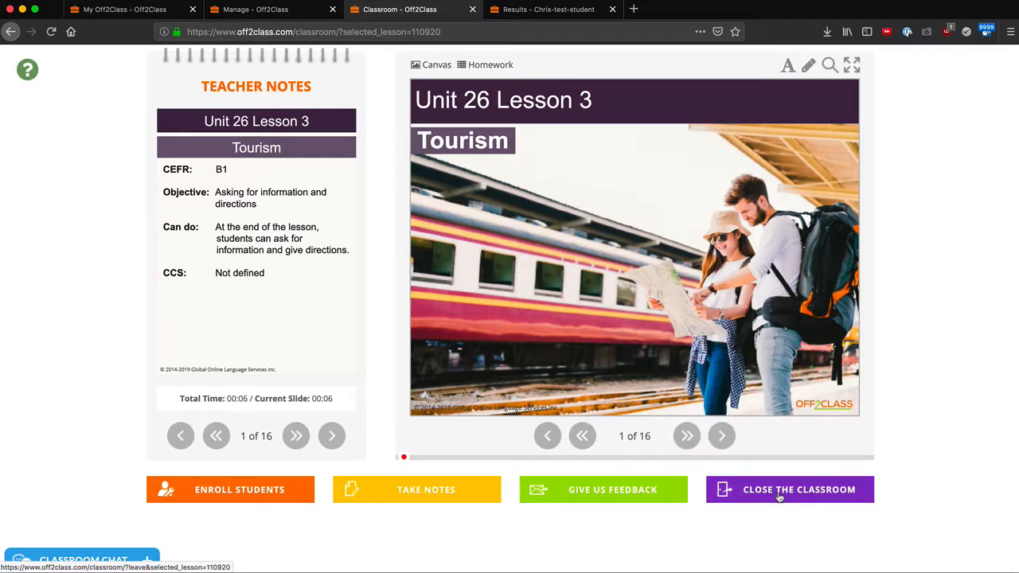
pyautogui.moveTo(782, 515)
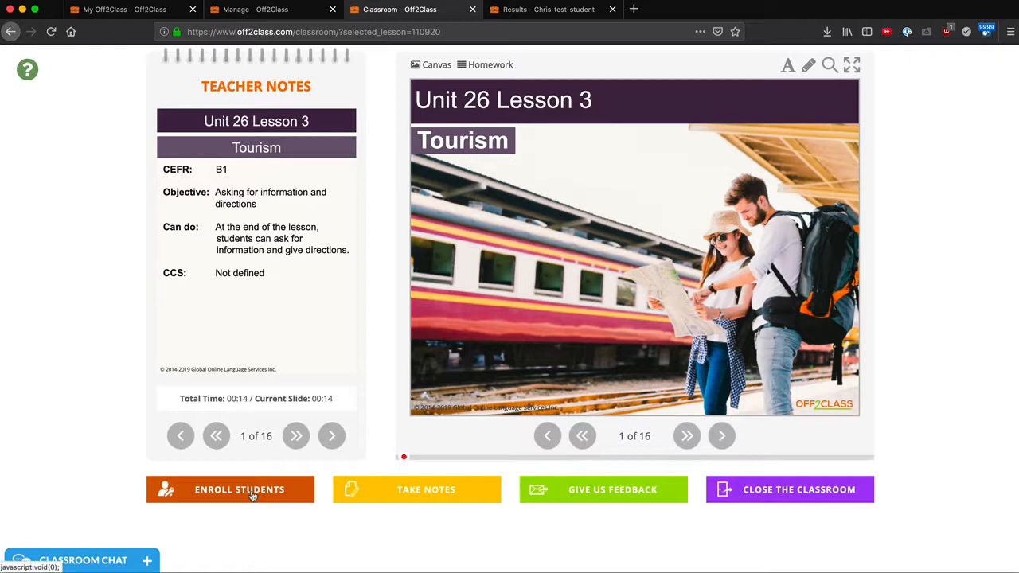
# Enroll a student from the classroom's Enroll Students panel during the Tourism lesson.
pyautogui.click(239, 490)
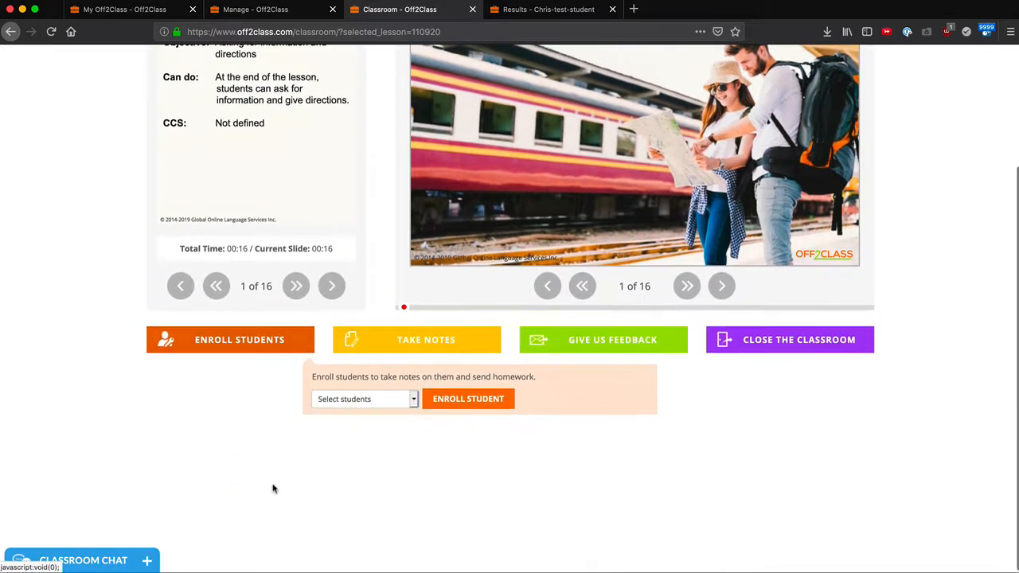
pyautogui.click(363, 398)
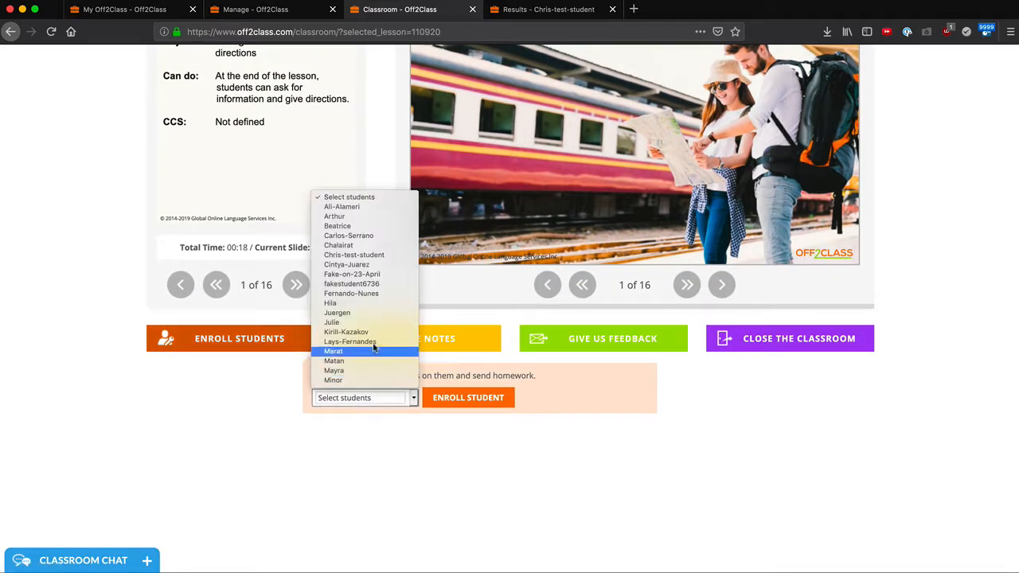
pyautogui.click(548, 9)
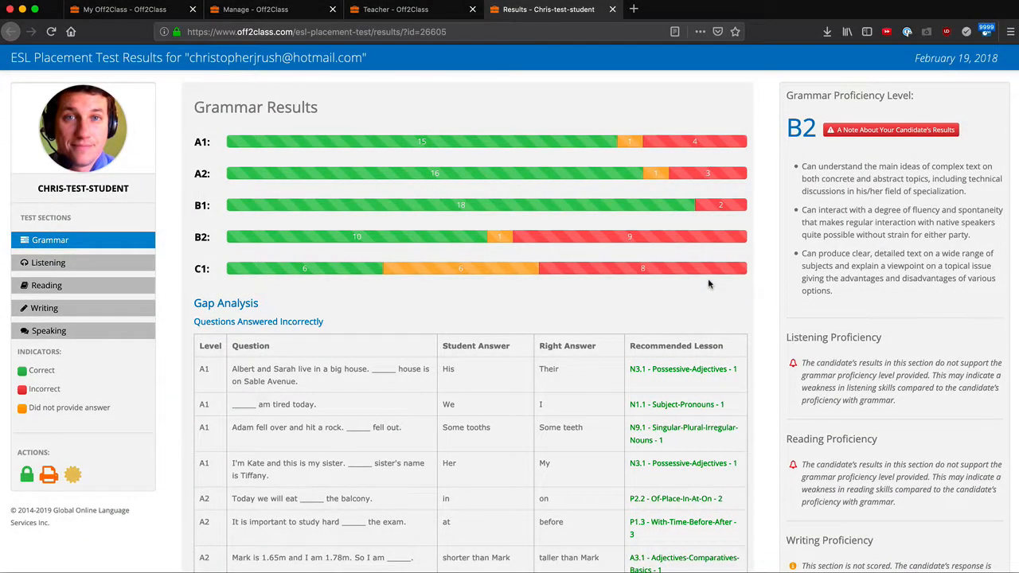
# Launch the N3.1 Possessive Adjectives gap-analysis lesson, then close the classroom.
pyautogui.scroll(-3)
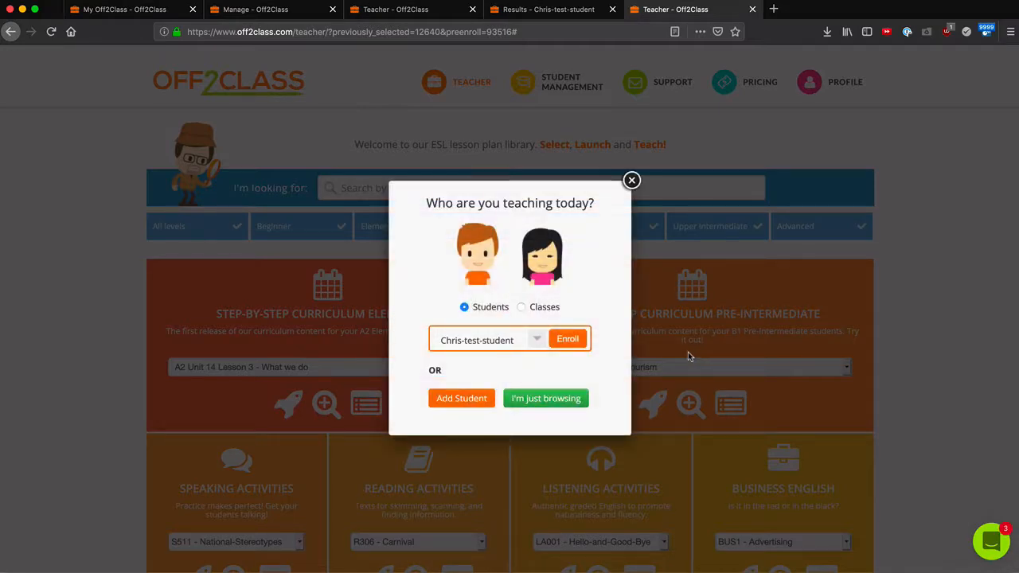
pyautogui.moveTo(459, 353)
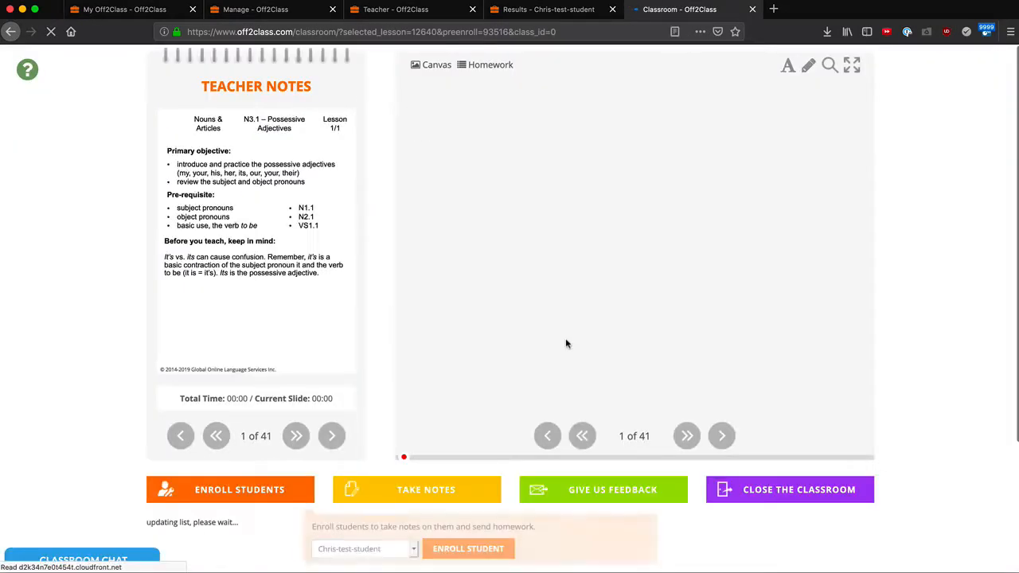
pyautogui.click(415, 491)
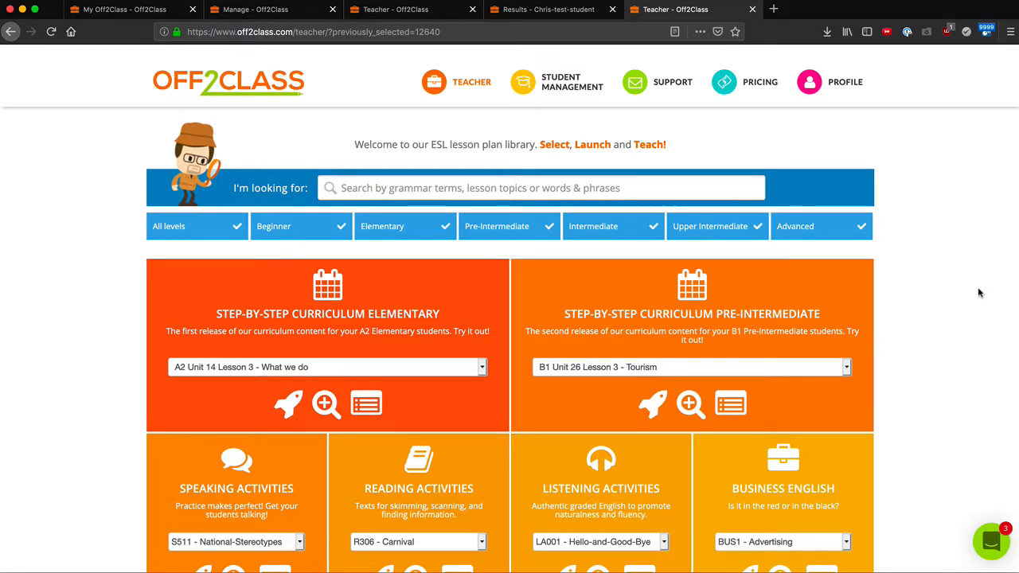
# Go to My Off2Class via the profile menu and choose individual students to teach.
pyautogui.click(844, 83)
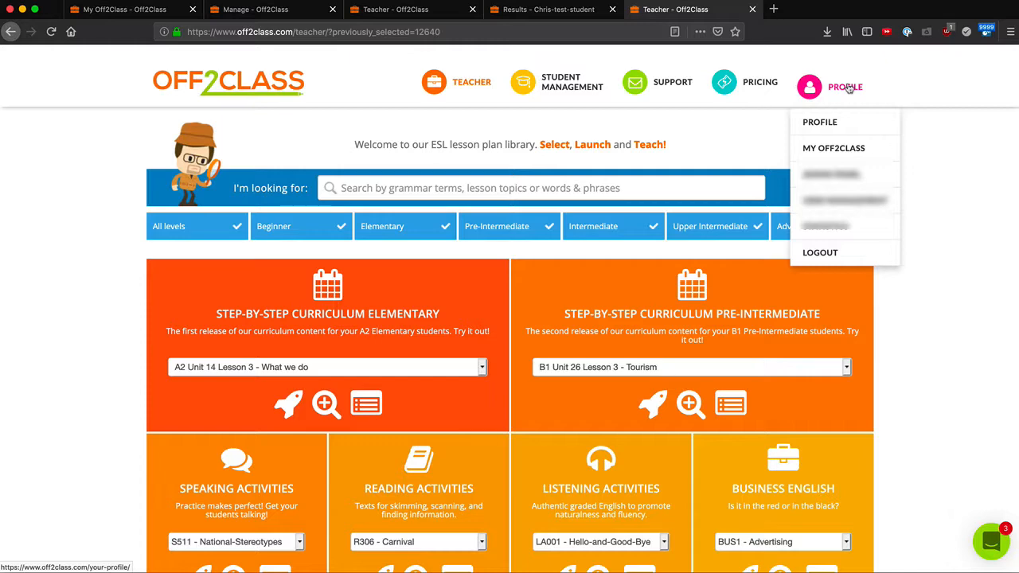
pyautogui.moveTo(835, 149)
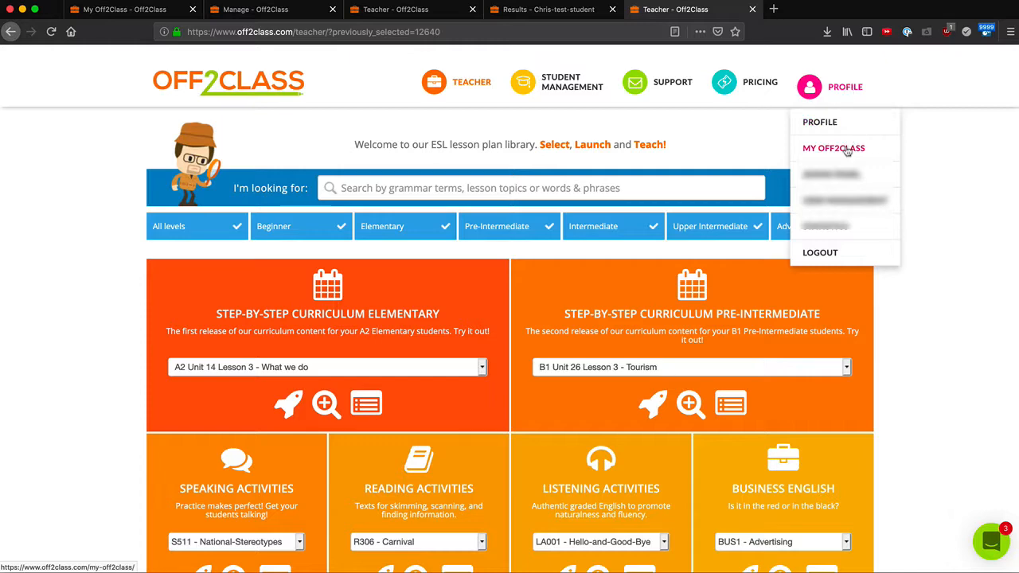
pyautogui.click(834, 148)
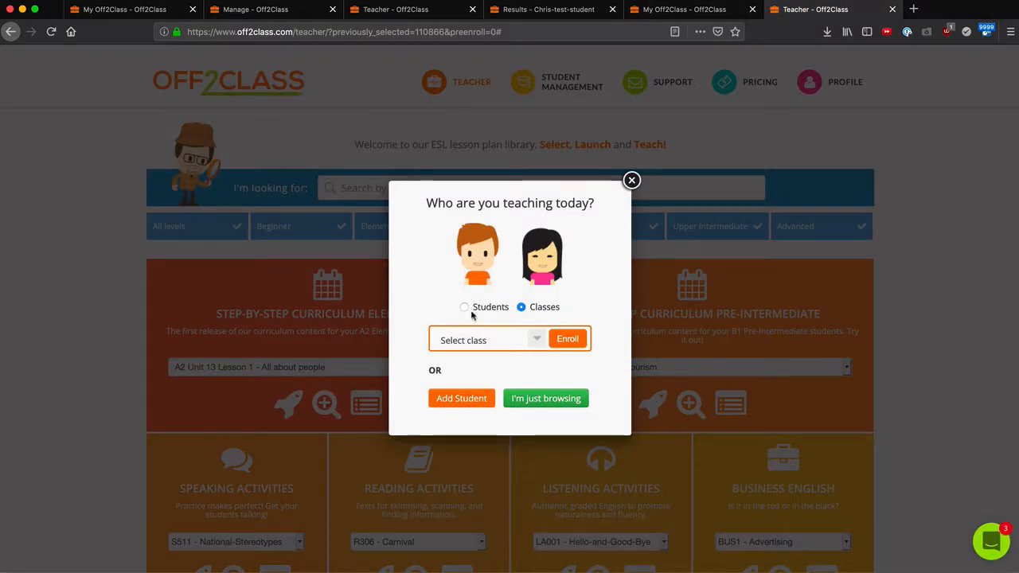
pyautogui.click(465, 306)
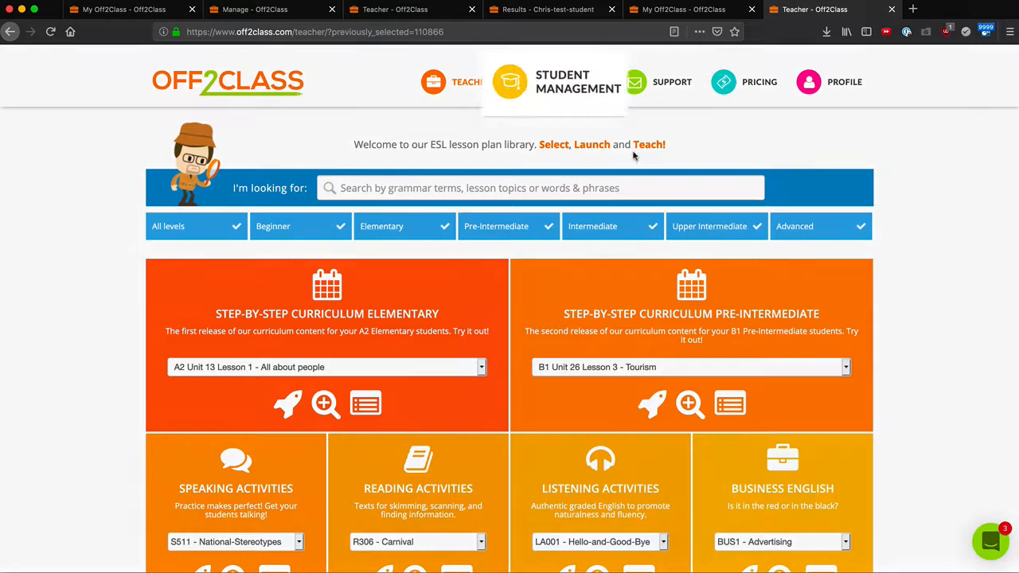
# Search Student Management for 'chr' and open the test student's page.
pyautogui.click(577, 82)
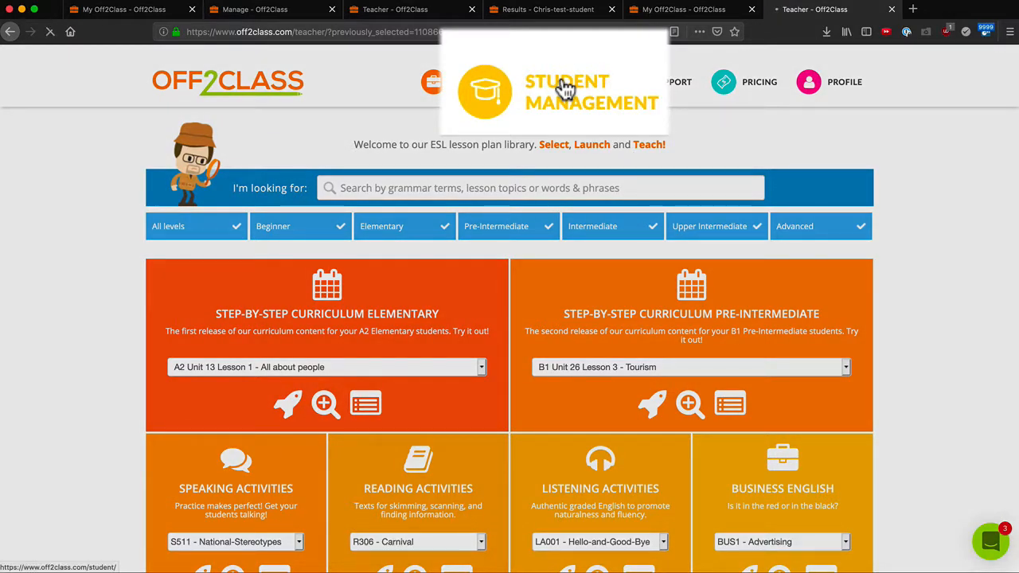
pyautogui.click(567, 91)
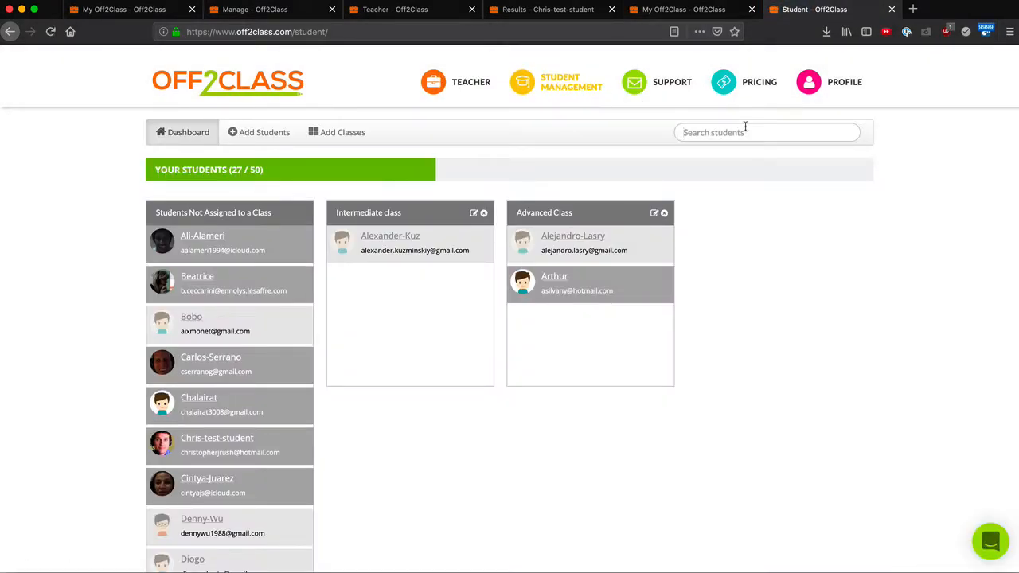
pyautogui.write('chr')
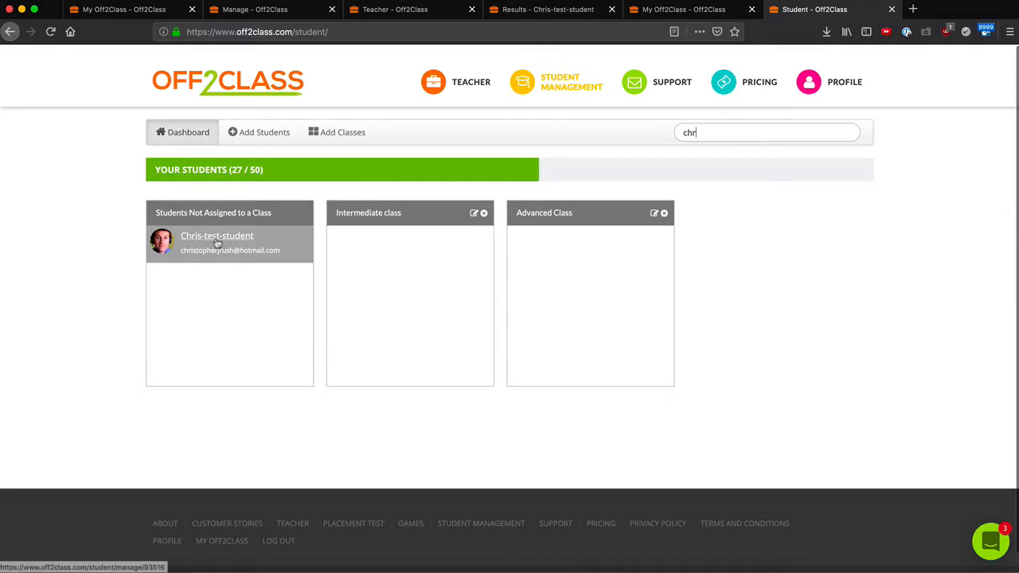
pyautogui.click(217, 235)
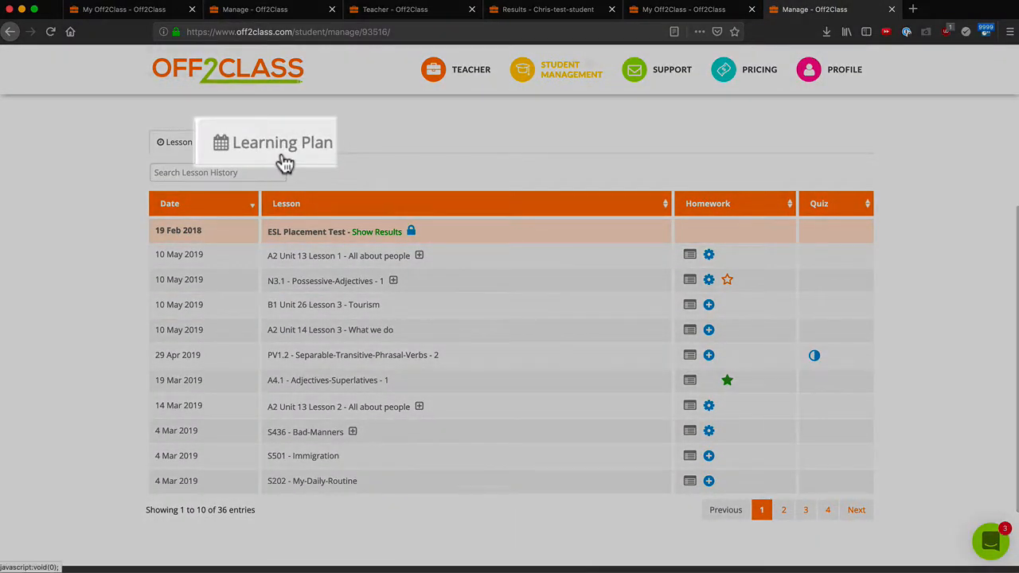
# Launch the never-launched PC1.8 passive consolidation lesson from the student's learning plan.
pyautogui.click(272, 141)
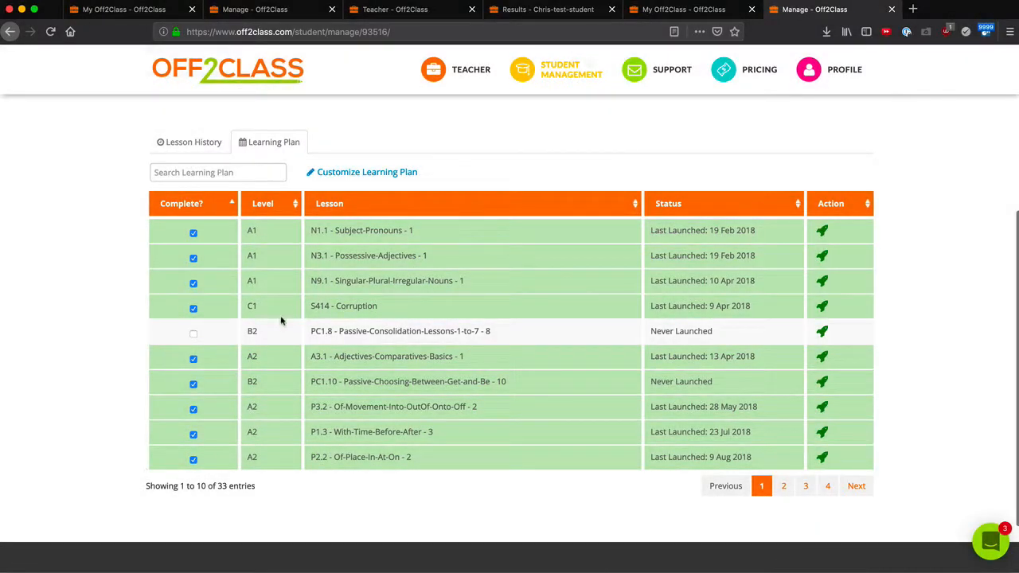
pyautogui.moveTo(821, 331)
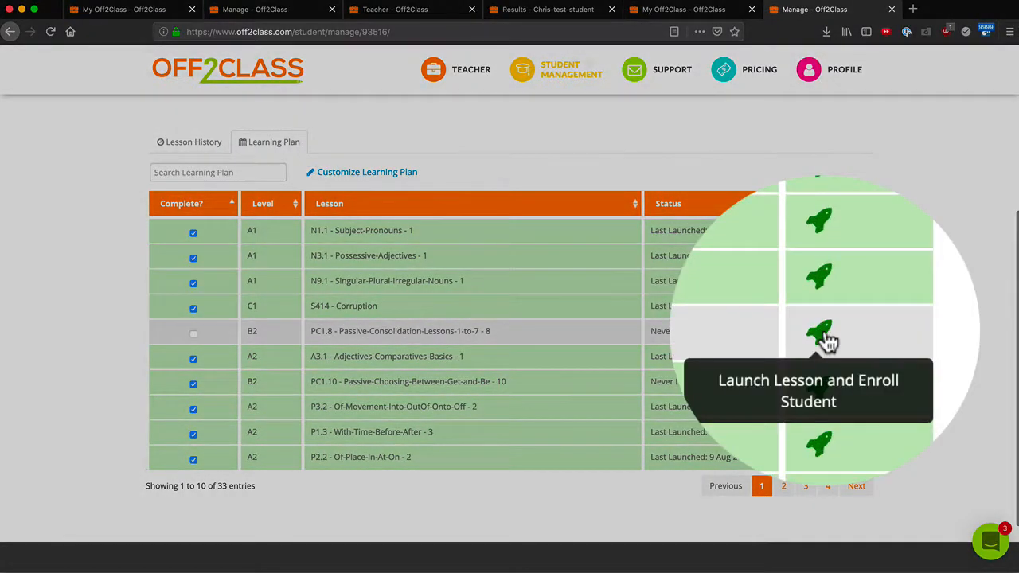
pyautogui.click(820, 335)
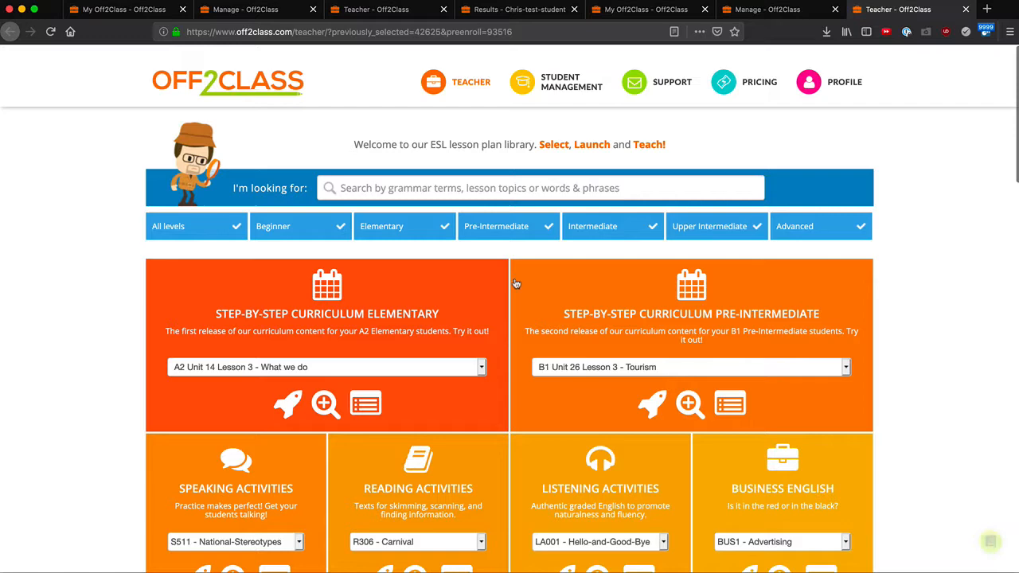